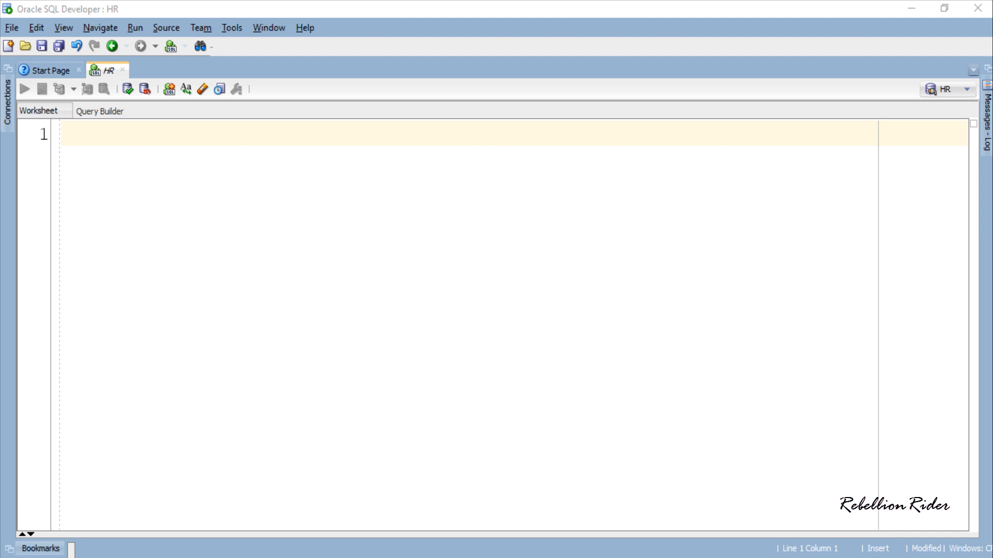
Step: Write the pkg_RebellionRider spec declaring prnt_strng RETURN VARCHAR2 and proc_superhero(f_name, l_name)
type("CREATE OR REPLACE PAC")
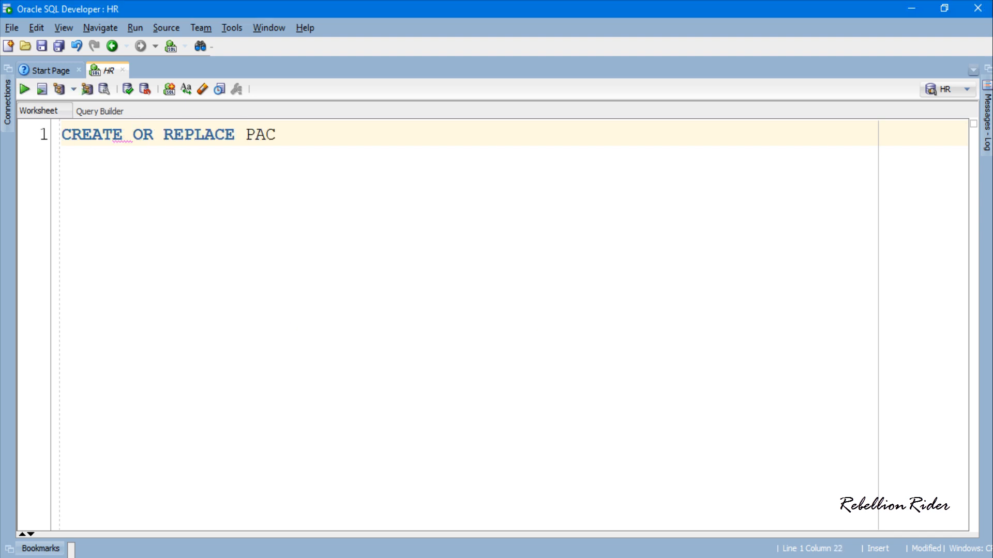
type("KAGE pkg_RebellionRider IS")
type("FUNCTION prnt_st")
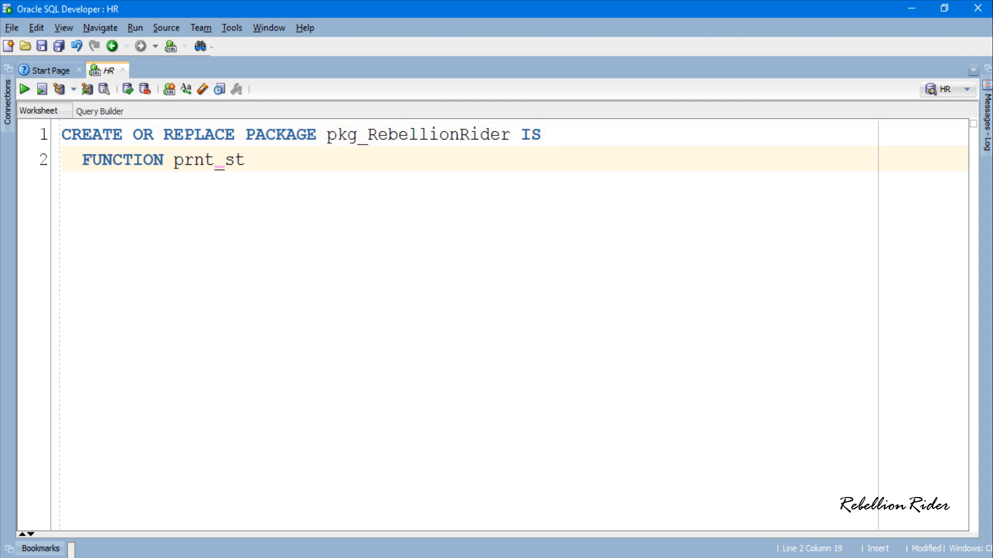
type("rng RETURN VARCHAR2")
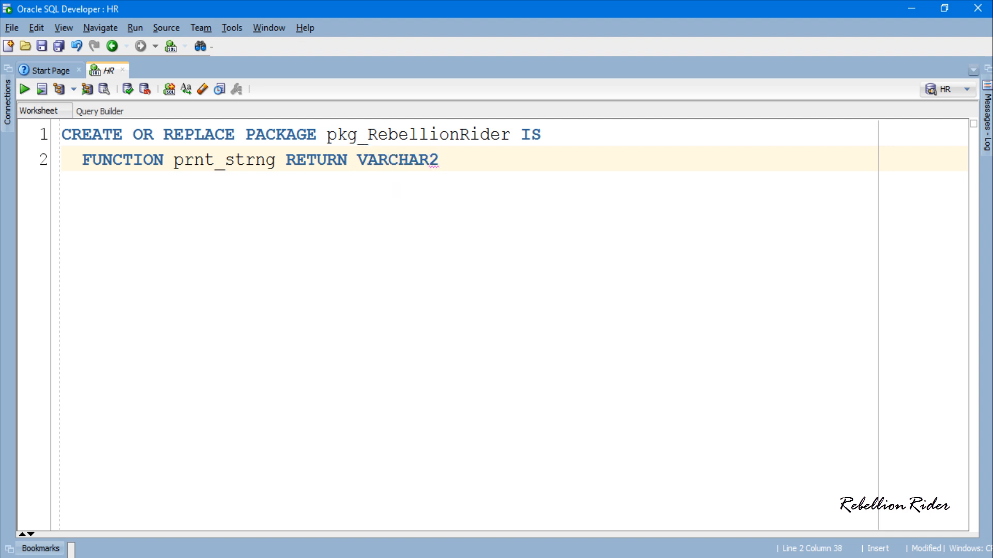
type(";")
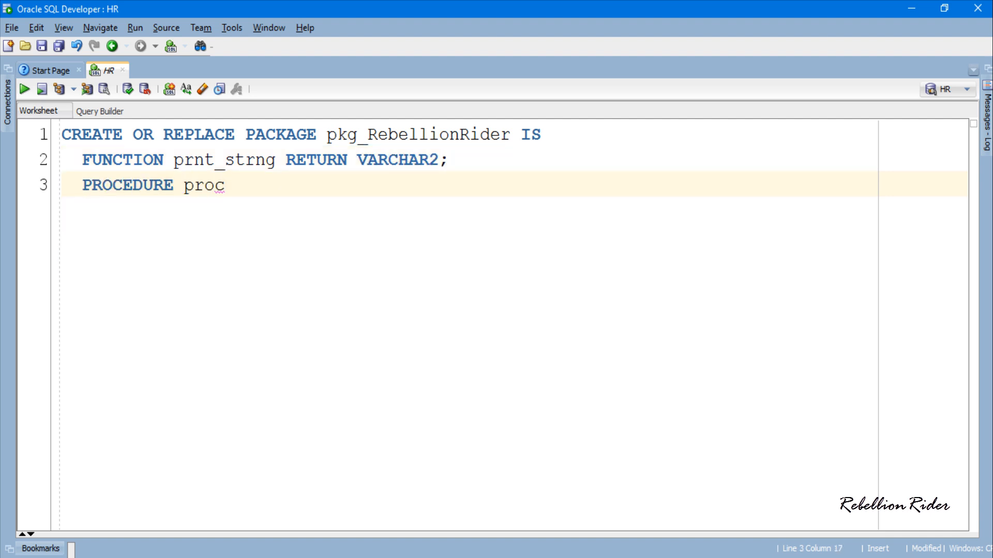
type("_superhero (f_n")
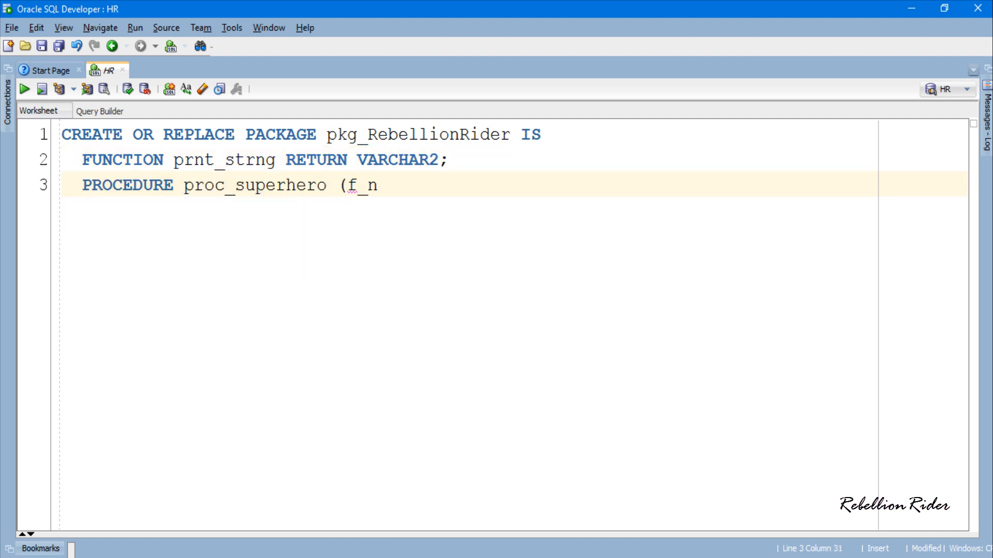
type("ame VARCHAR2, l_nam")
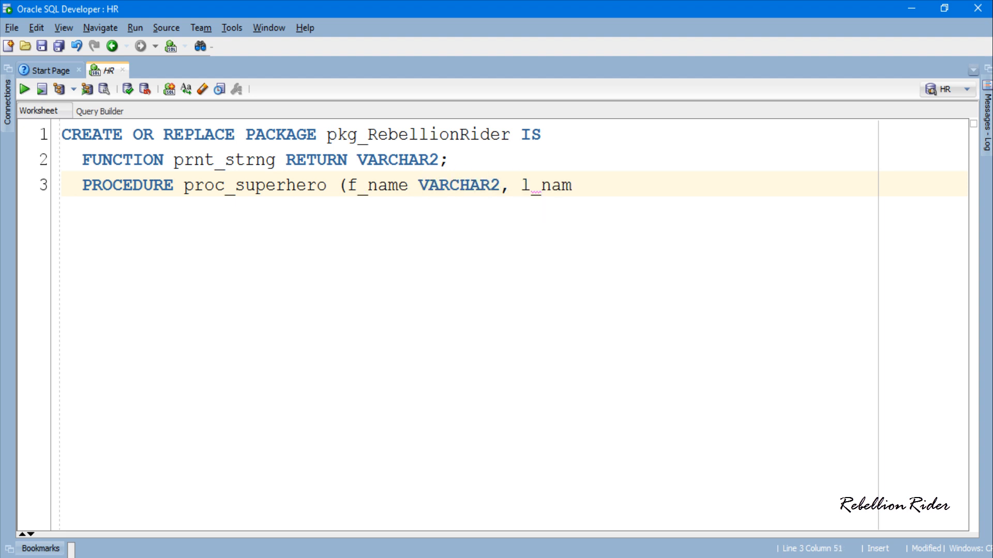
type("e VARCHAR2);")
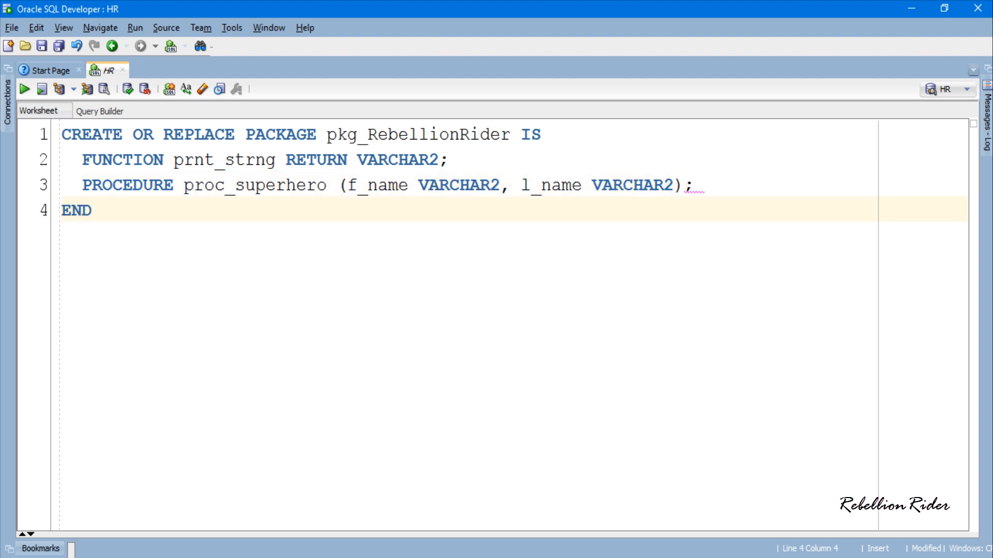
type("pkg_RebellionRider;")
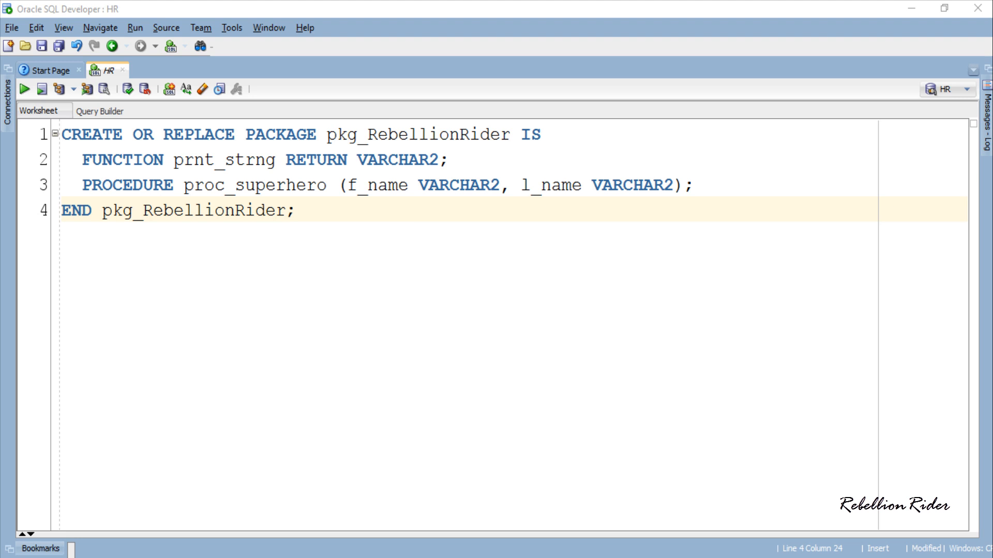
double_click(414, 135)
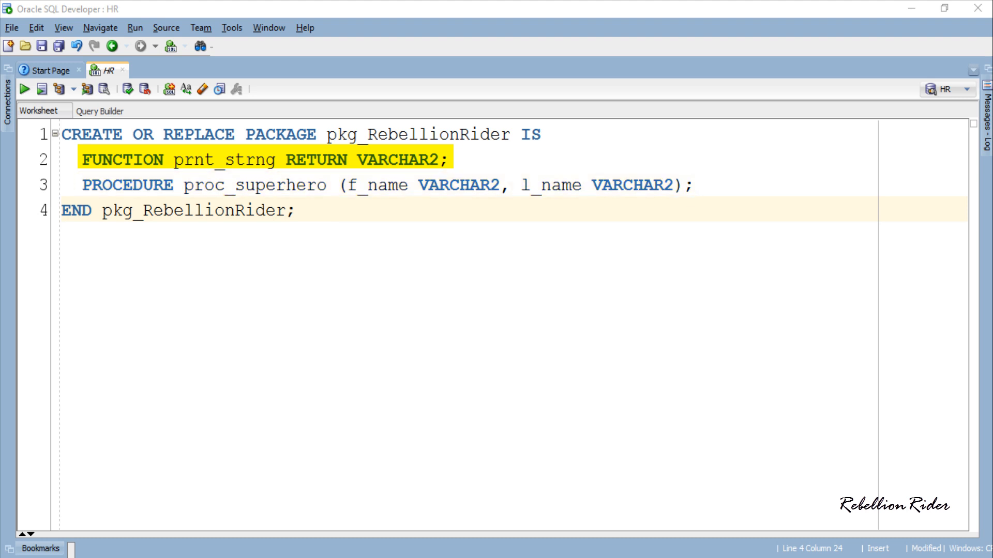
double_click(223, 160)
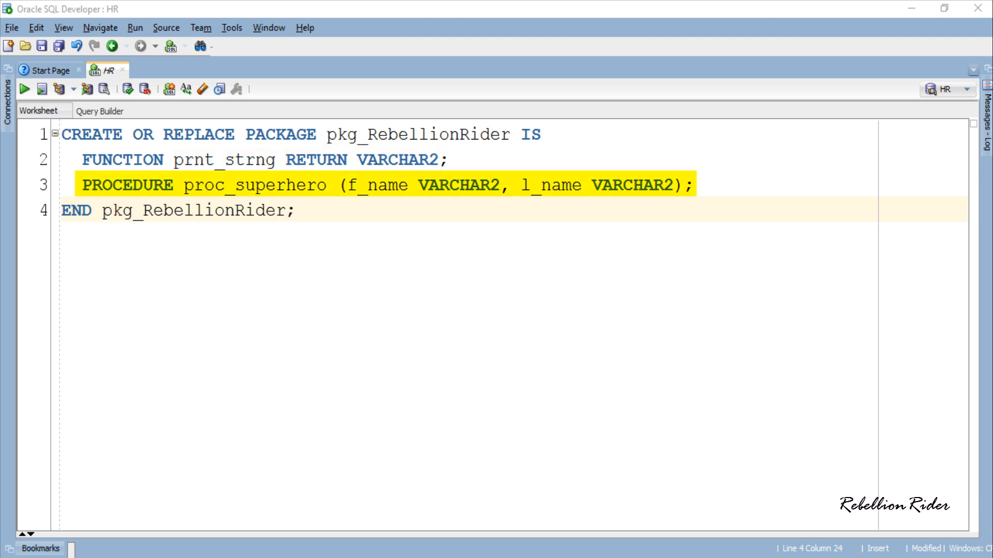
double_click(256, 186)
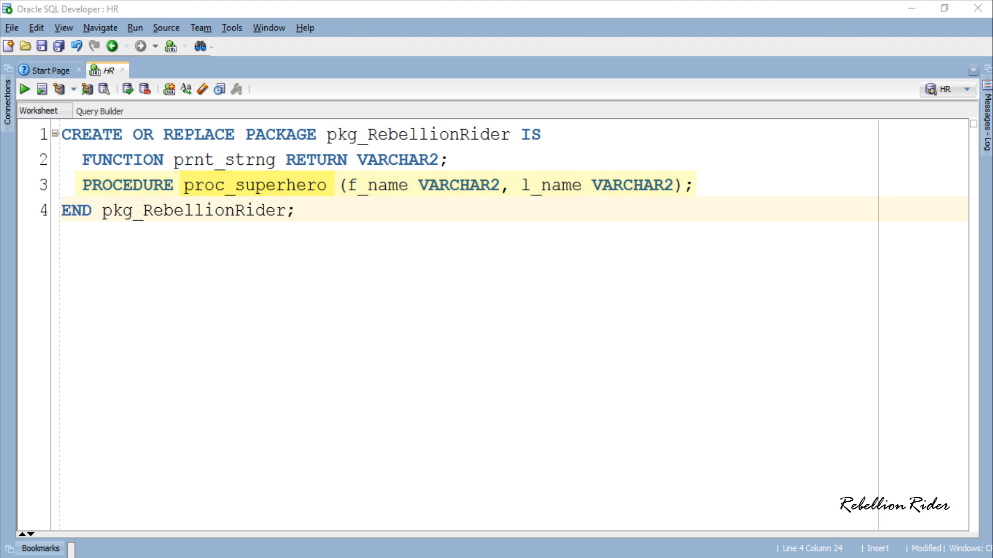
double_click(256, 186)
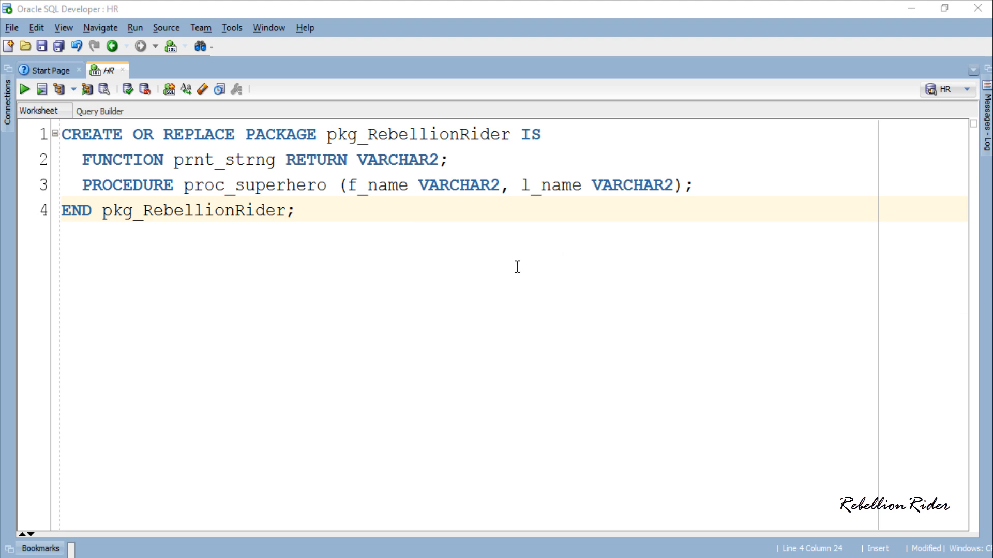
Step: Compile the pkg_RebellionRider package specification with Run Script
left_click(43, 88)
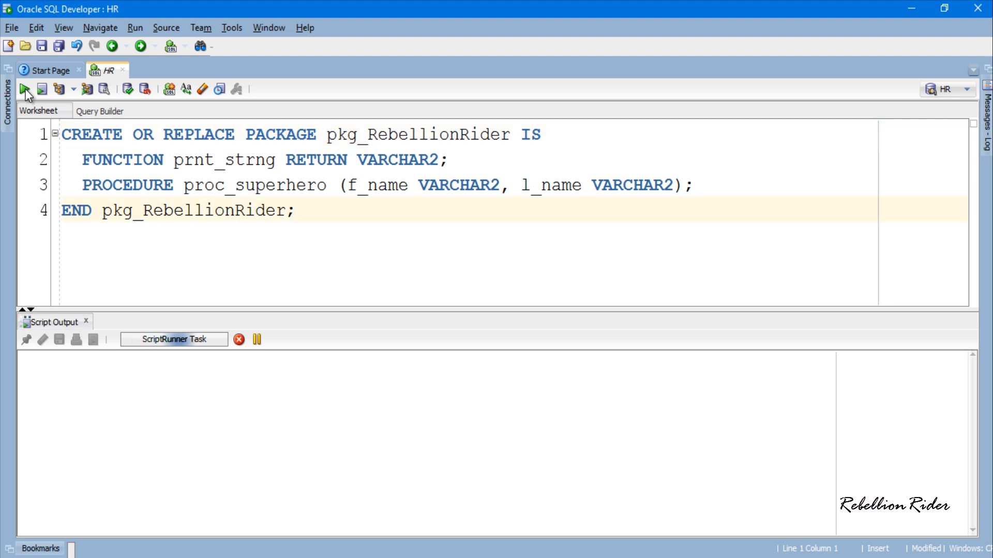
left_click(21, 89)
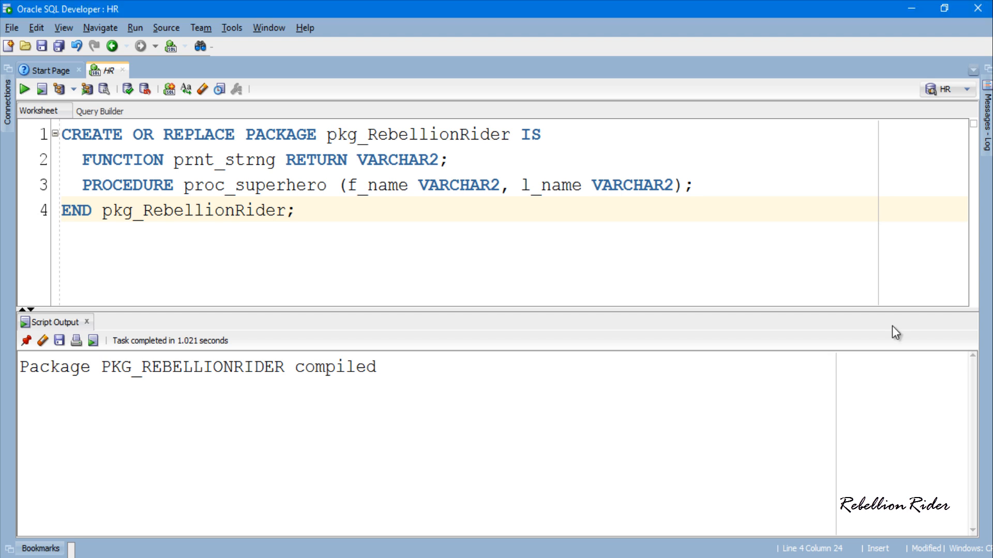
Step: In a new HR worksheet, start the package body with prnt_strng returning 'RebellionRider.com'
key("Alt+F10")
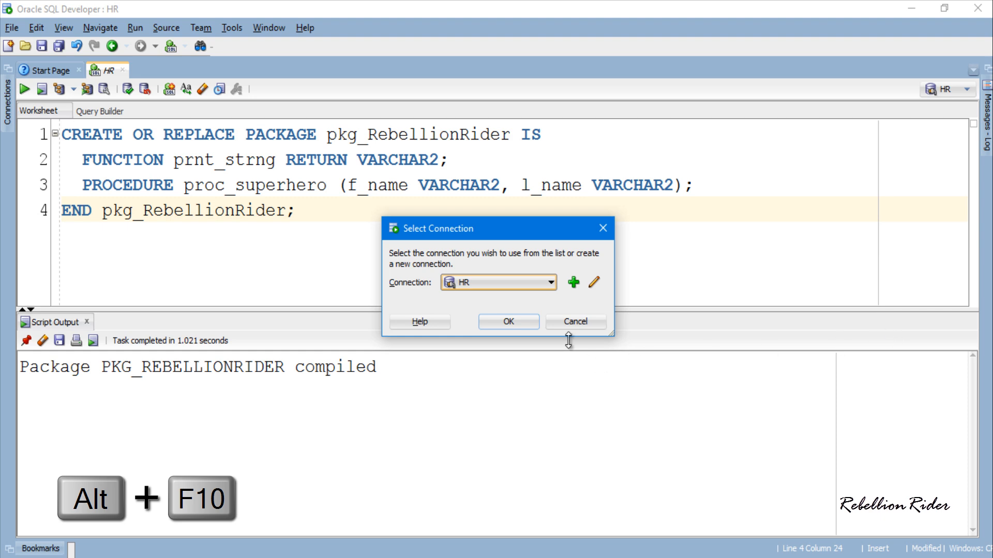
left_click(507, 322)
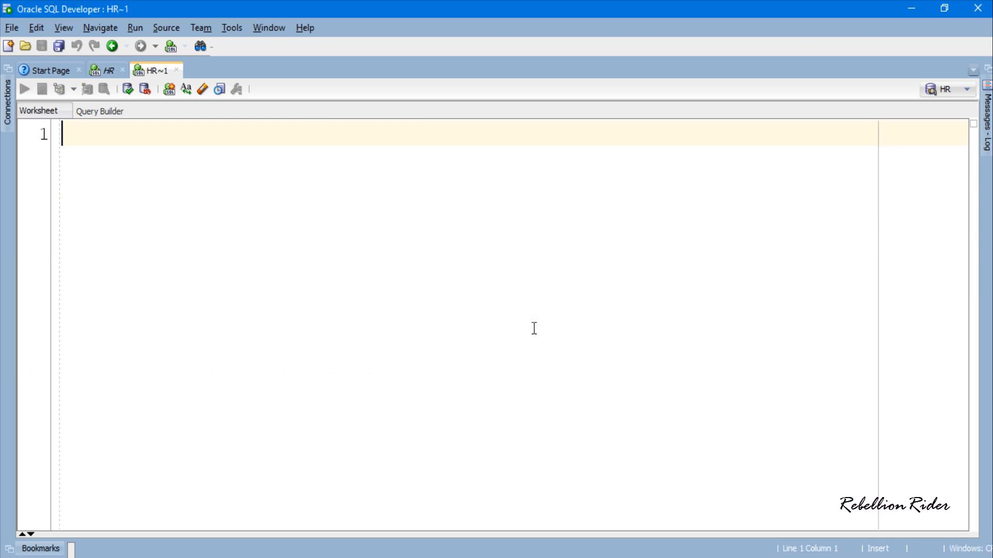
type("CREATE OR")
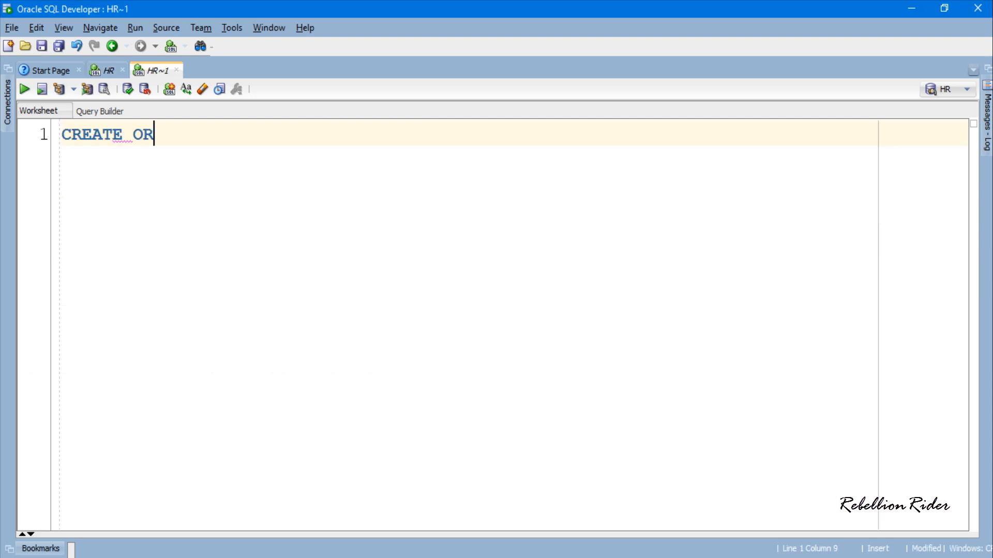
type("REPLACE PACKAGE BODY pkg_RebellionRIder IS")
type("FUNCTI")
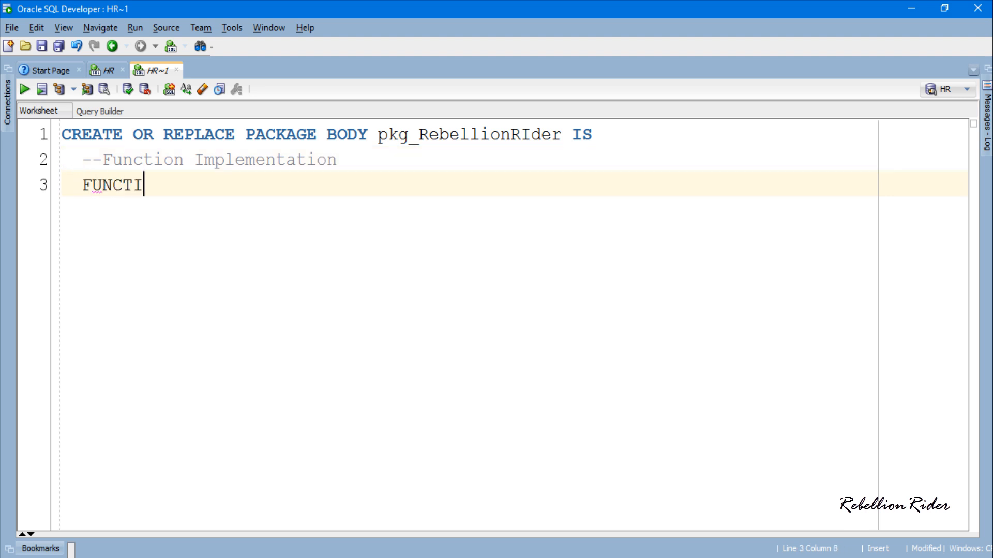
type("ON prnt_strng RETURN")
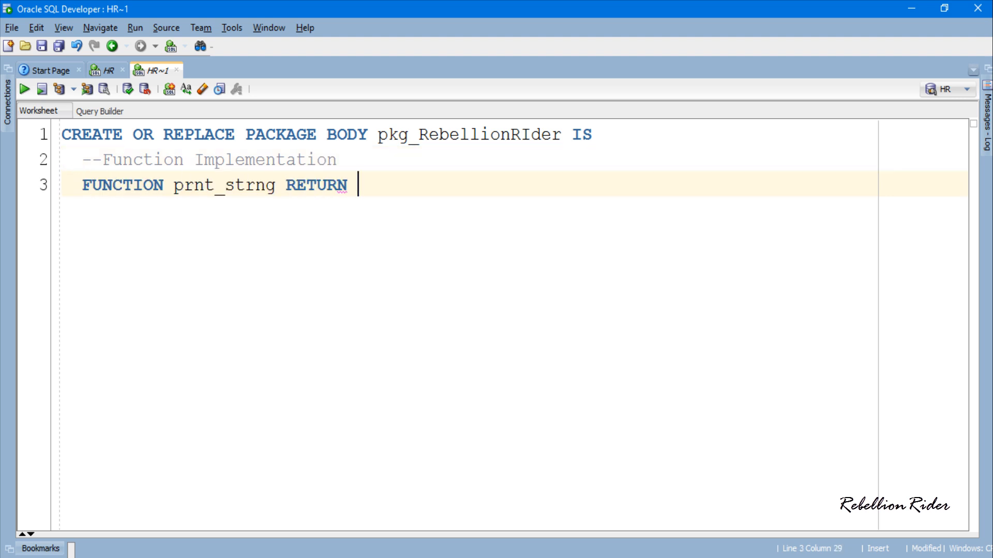
type("VARCHAR2 IS")
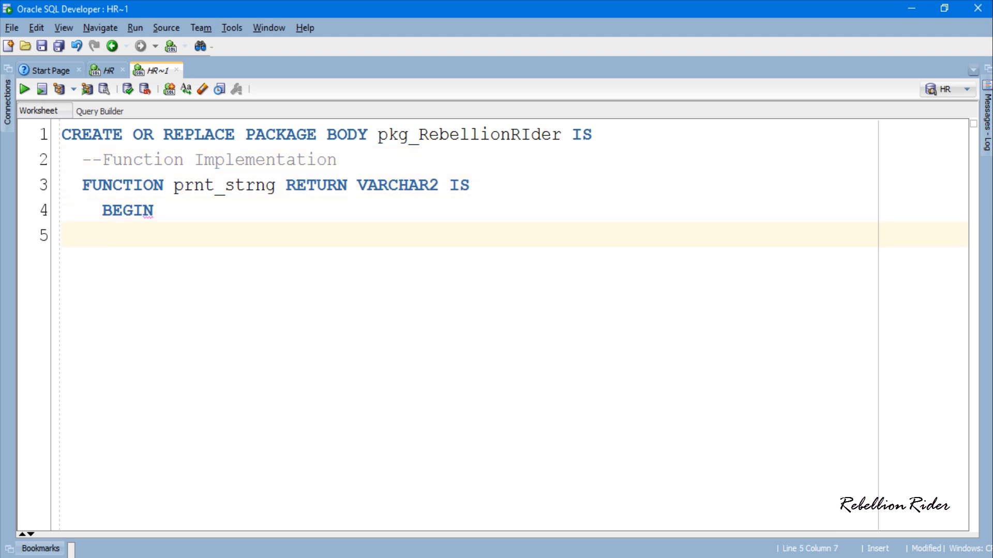
type("RETURN 'RebellionRider.com';")
type("END prnt")
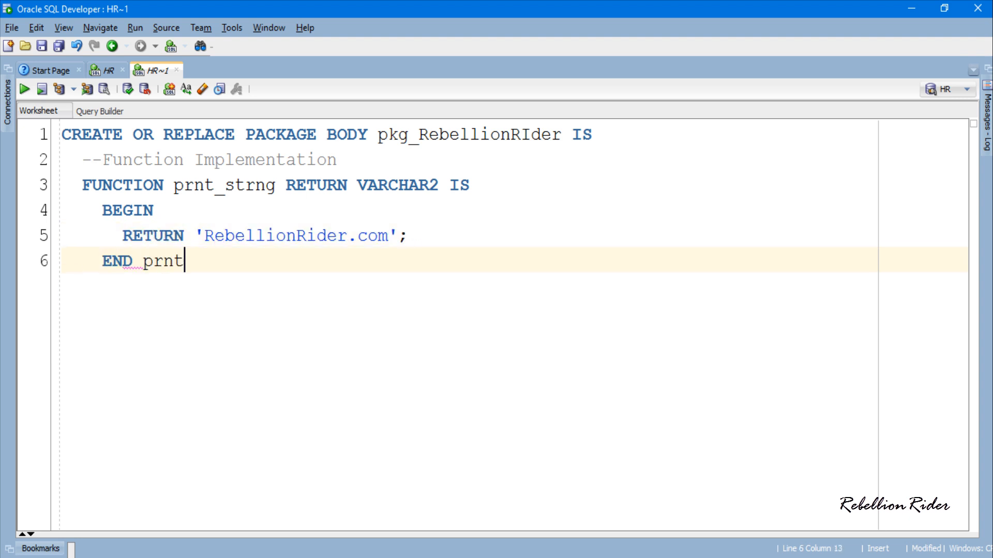
type("_strng;")
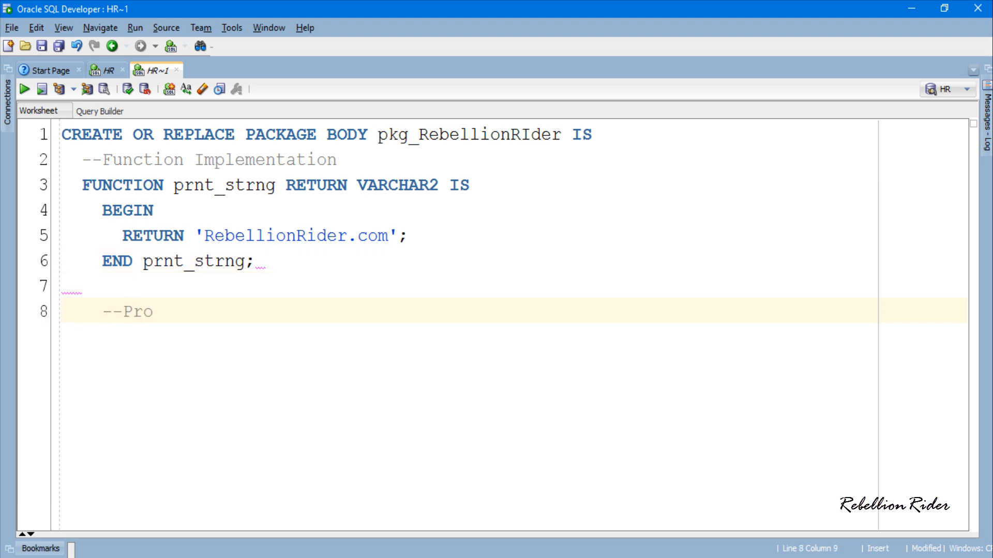
Step: Implement proc_superhero inserting f_name, l_name into new_superheroes, and close with END pkg_RebellionRider
type("cedure Implementation")
type("PROCEDURE proc_superhero (f_name VARCHAR2")
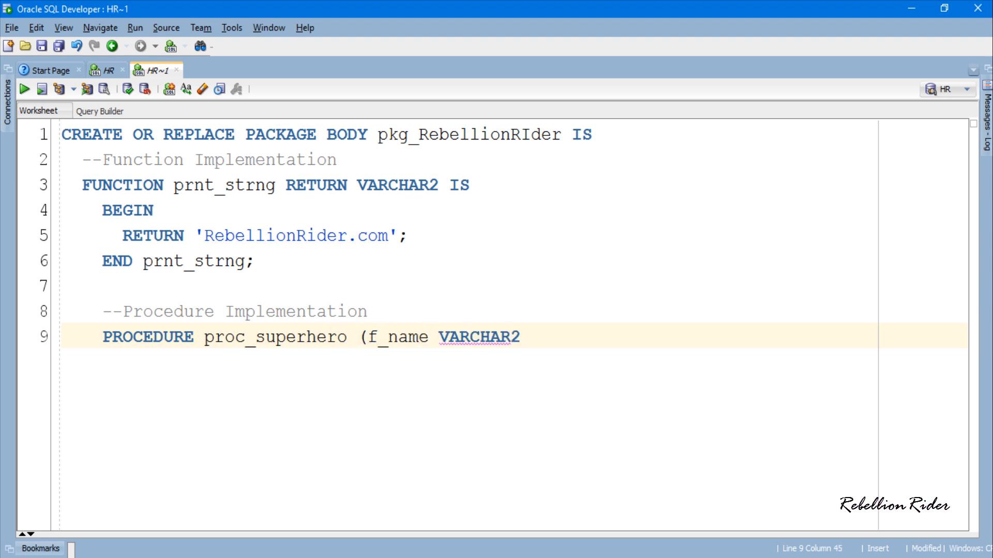
type(", l_name VARCHAR2")
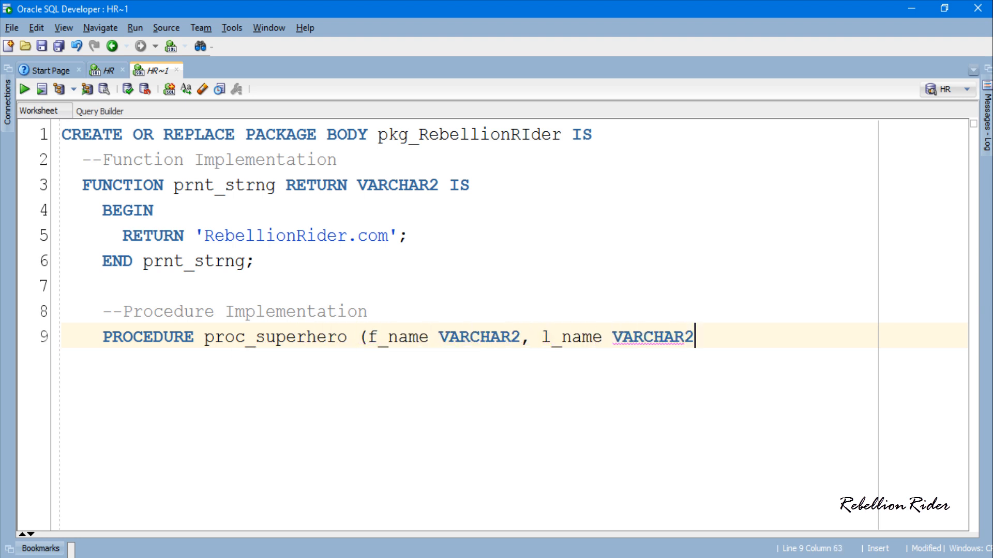
type(") IS")
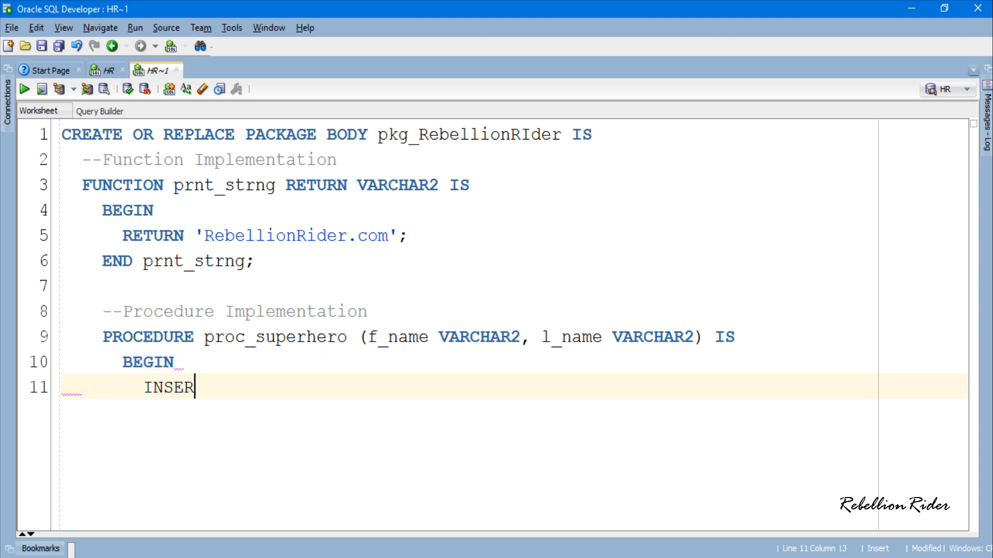
type("T INTO new_superher")
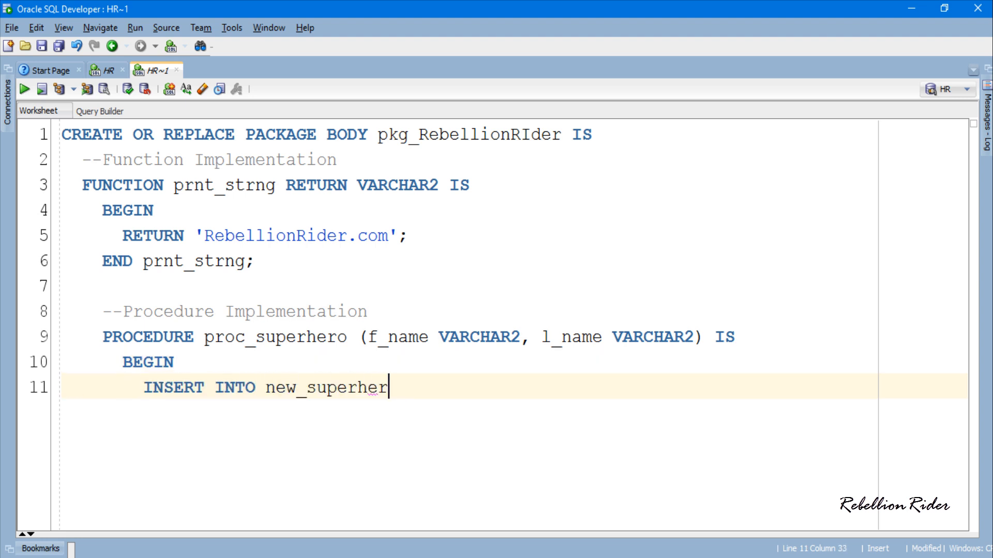
type("oes (f_name, l_name")
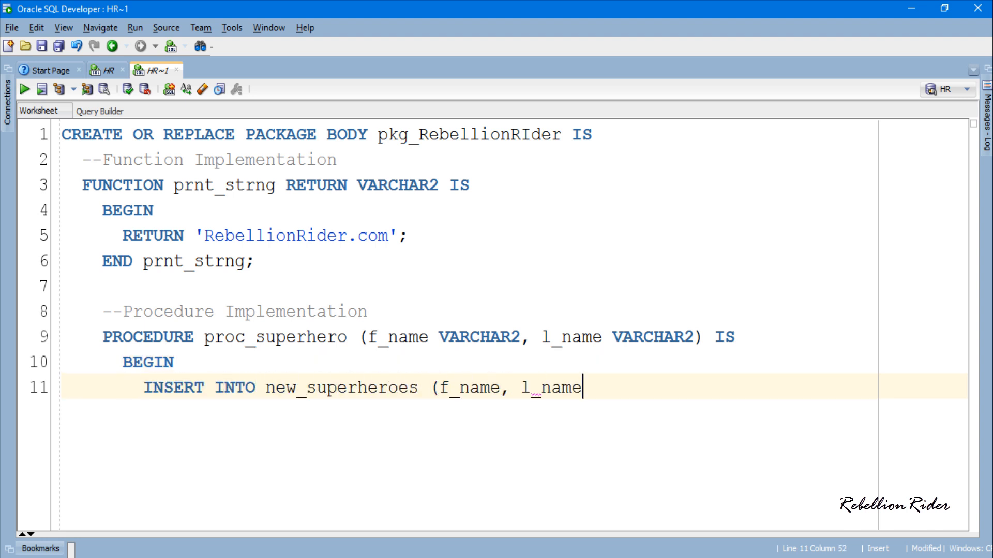
type(") VALUES (f")
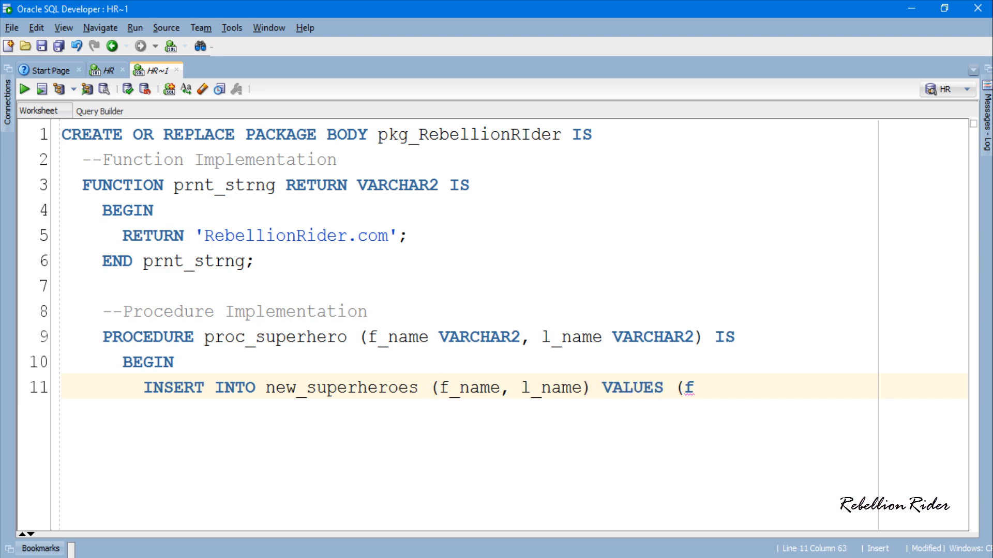
type("_name, l_name);")
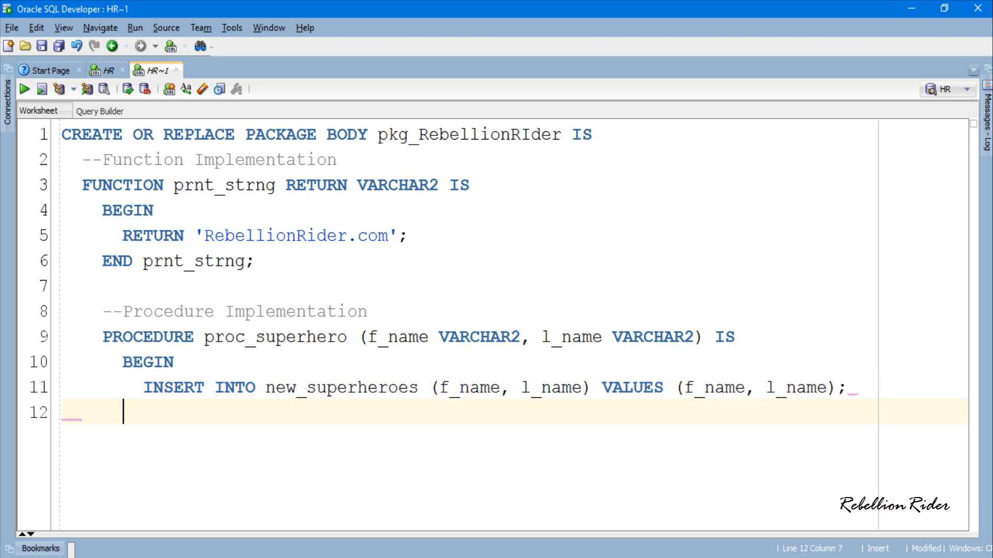
type("END;")
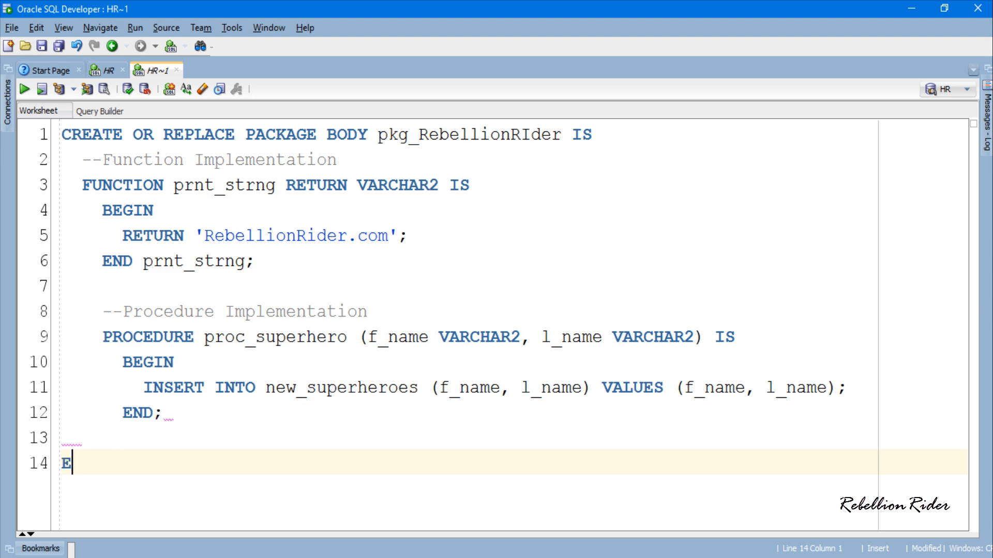
type("ND pkg_RebellionR")
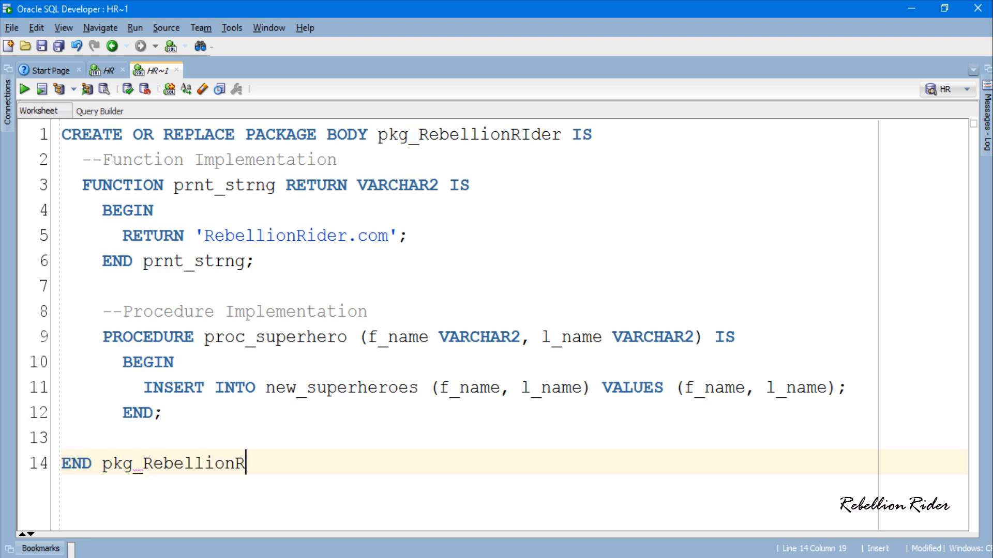
type("ider;")
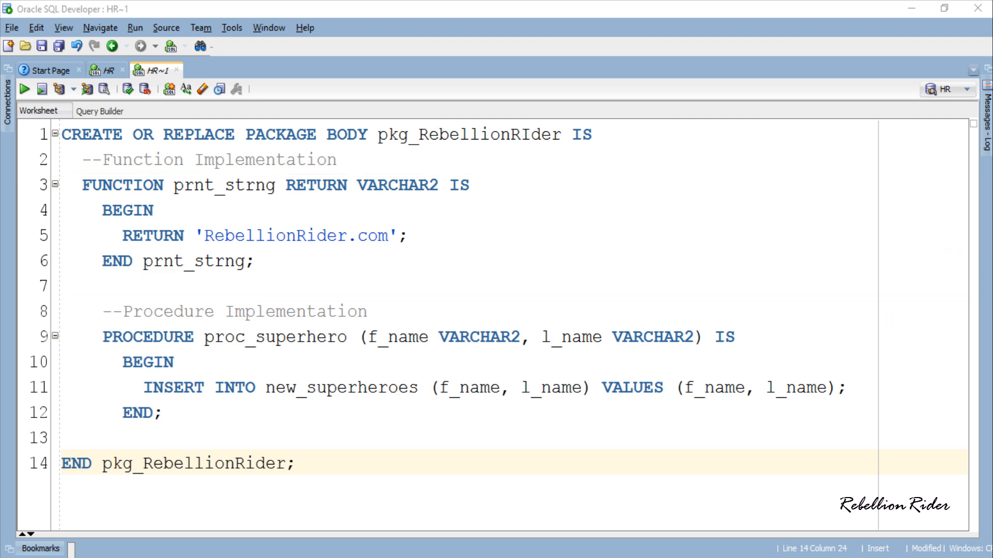
double_click(224, 185)
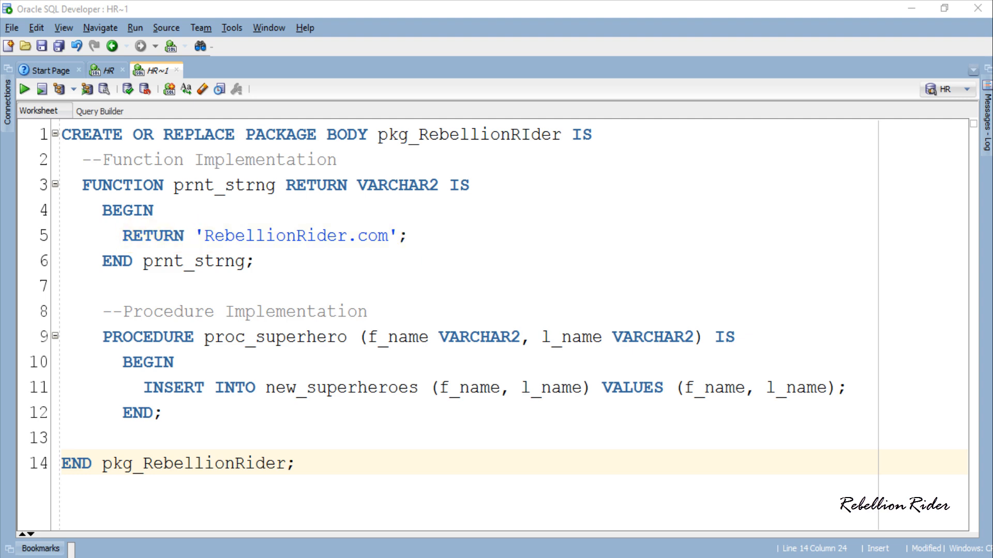
double_click(276, 337)
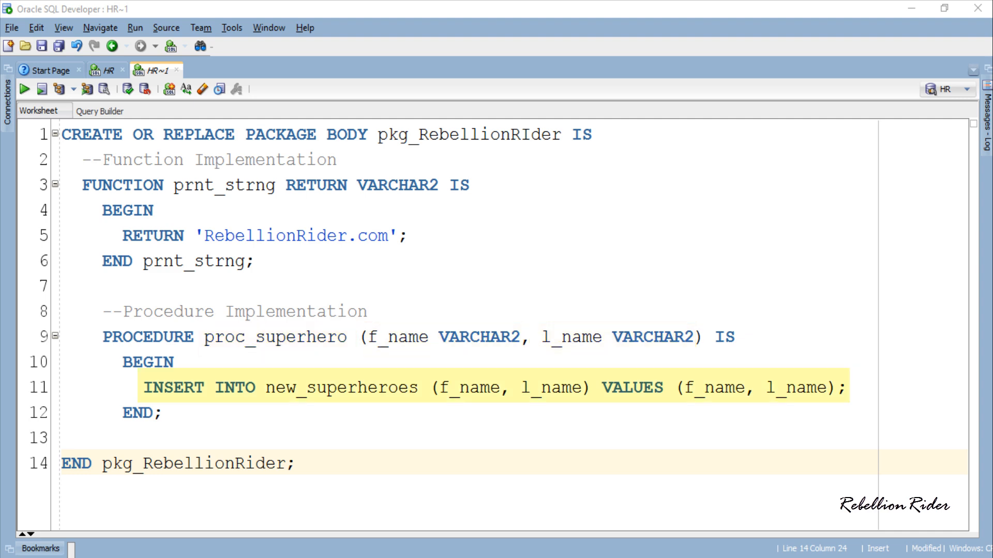
double_click(344, 387)
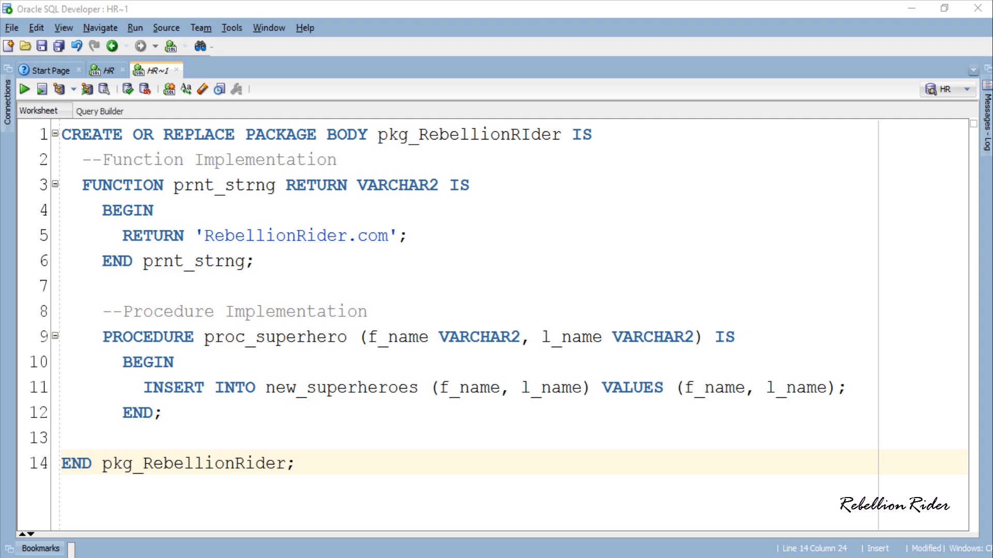
double_click(341, 386)
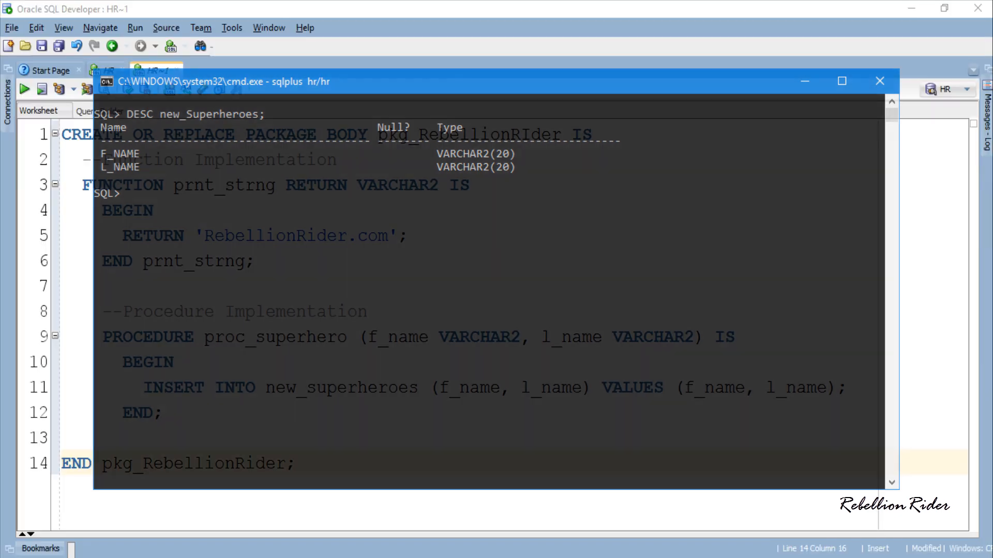
Step: Switch back from SQL*Plus to the package body worksheet in SQL Developer
left_click(879, 81)
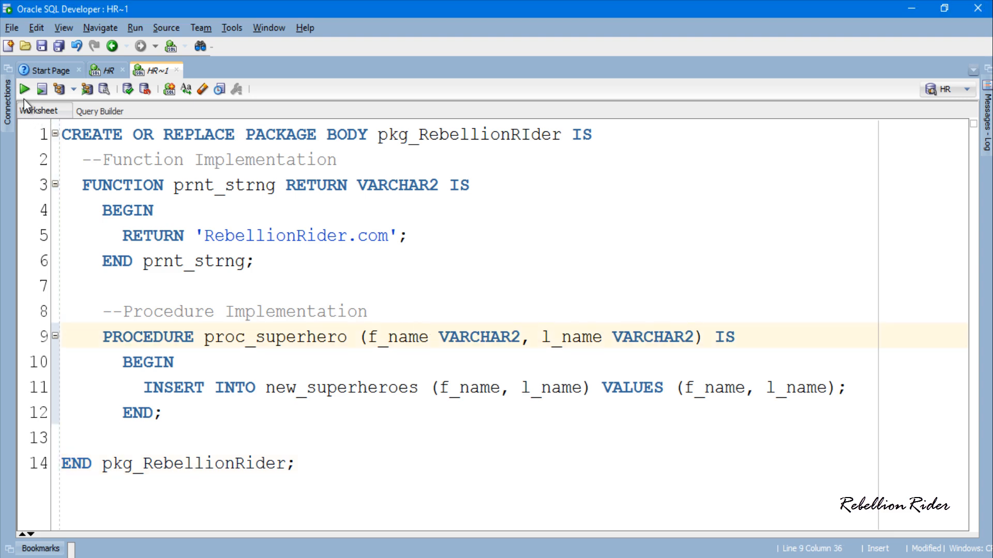
Step: Compile the pkg_RebellionRider package body, then open a new worksheet
left_click(11, 90)
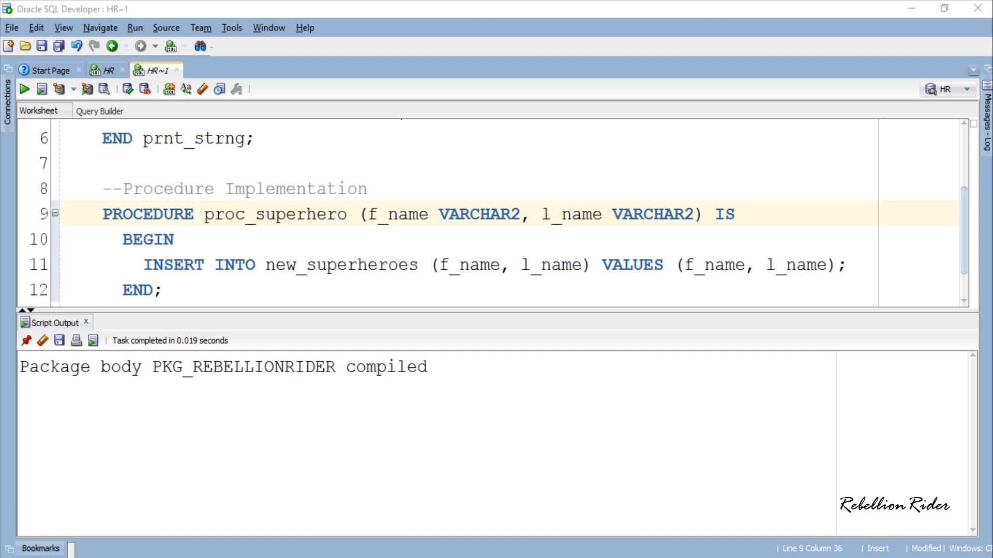
key("Alt+F10")
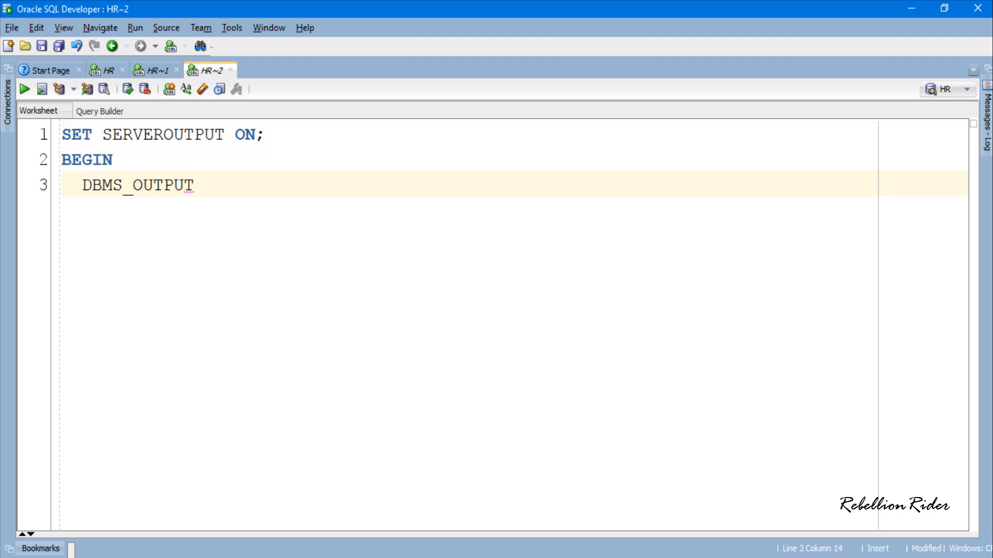
Step: Write the SERVEROUTPUT block printing PKG_RebellionRider.Prnt_strng through DBMS_OUTPUT.PUT_LINE
type(".PUT_LINE (PKG_RebellionRider.P")
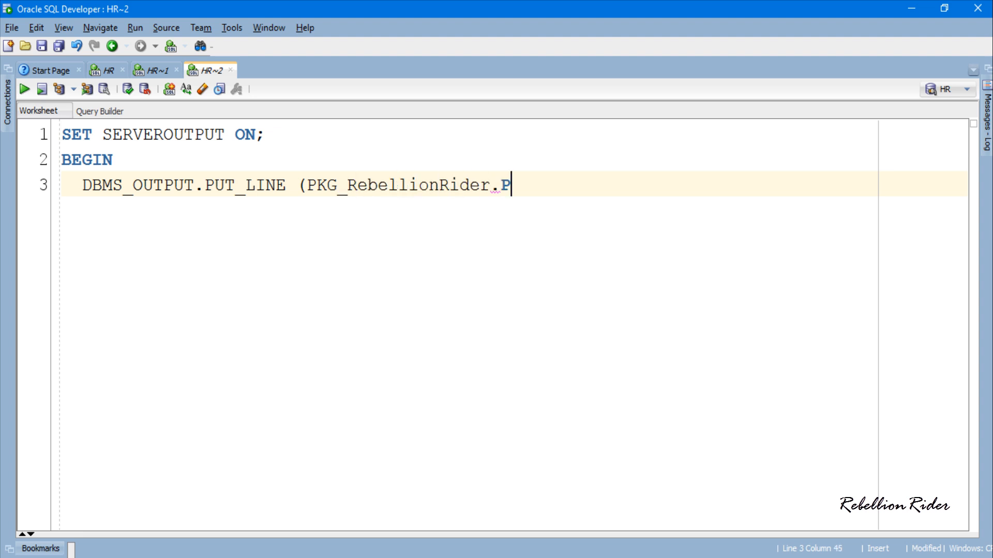
type("rnt_strng);")
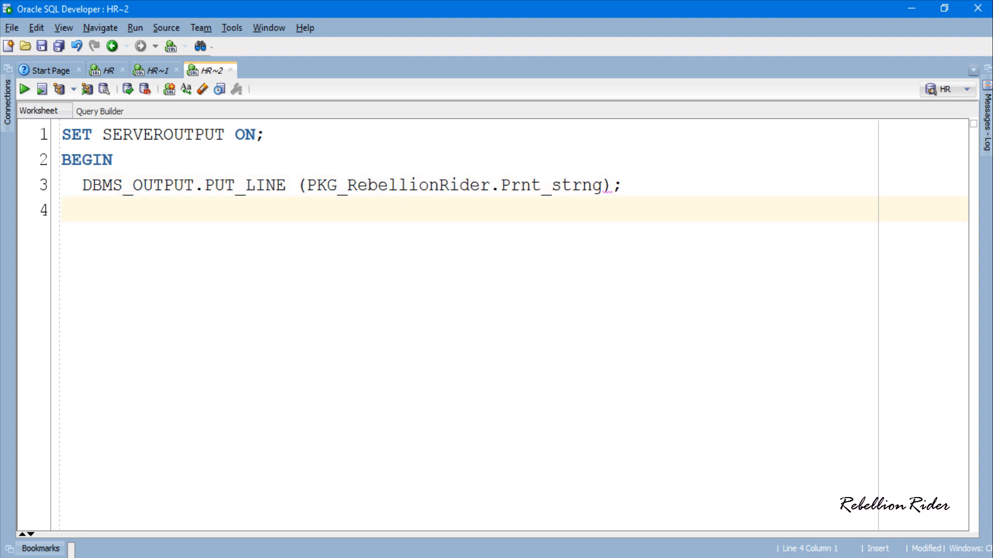
type("END;")
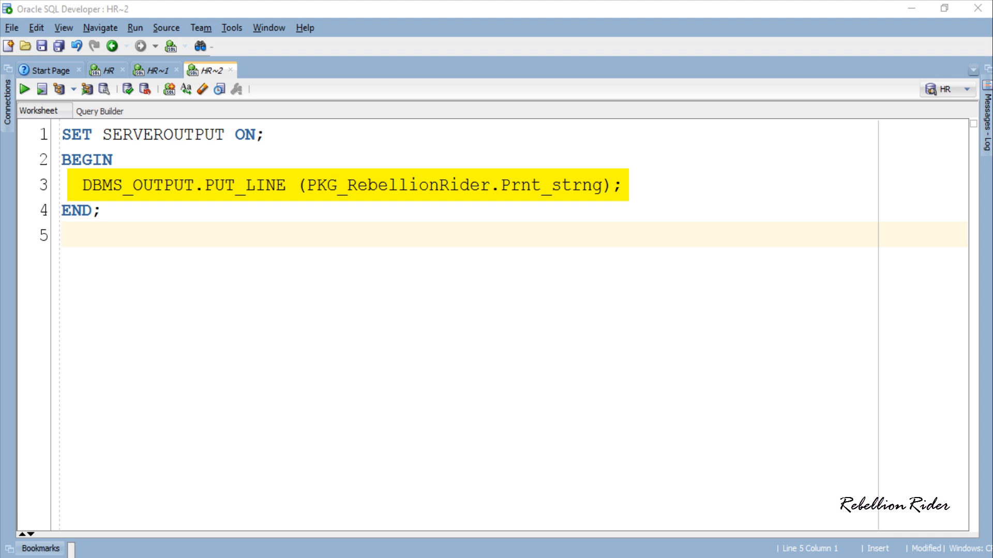
double_click(554, 185)
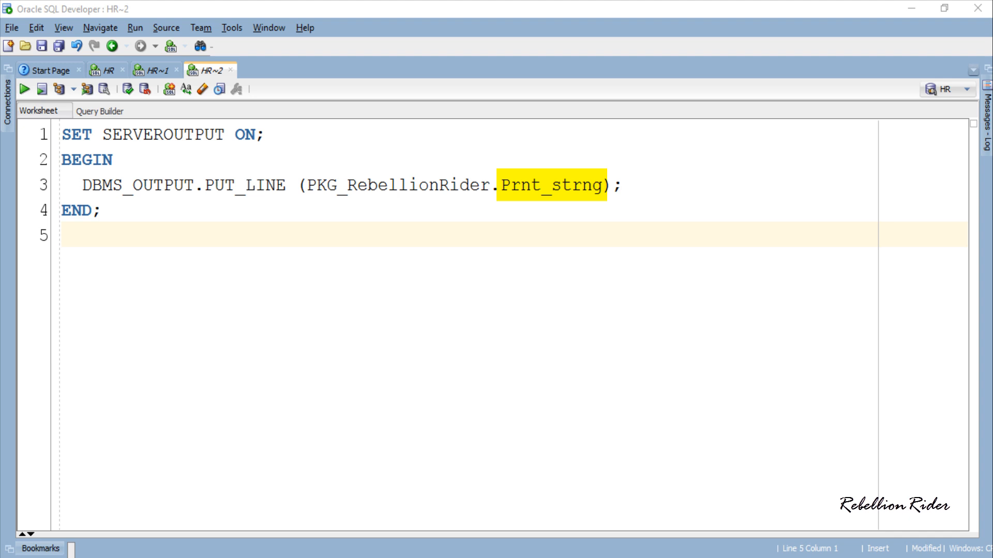
double_click(397, 185)
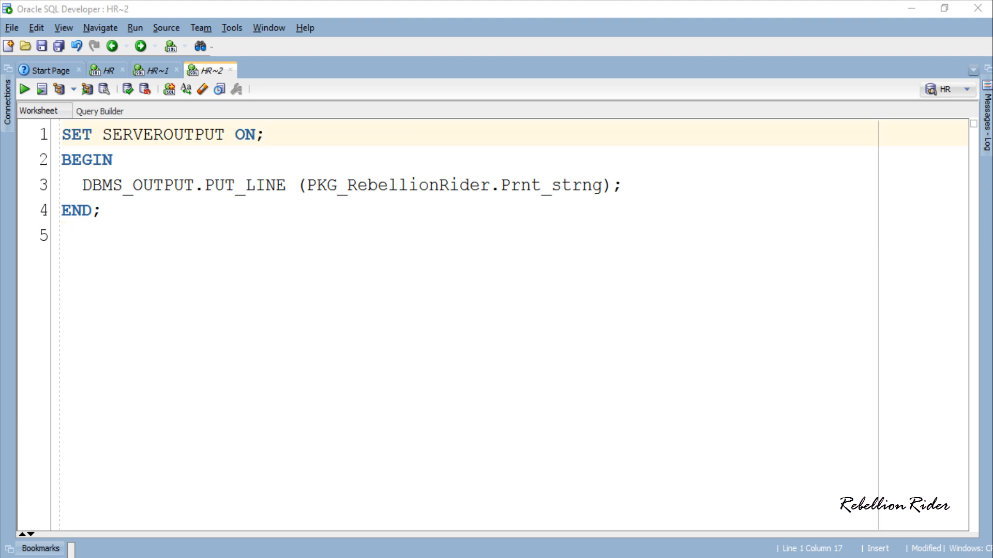
mouse_move(936, 367)
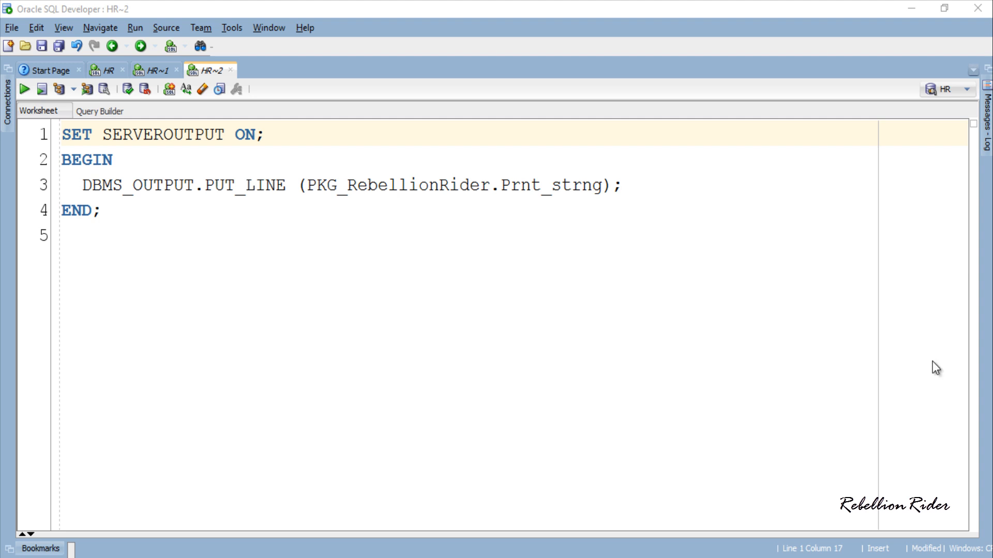
Step: Run the anonymous block as a script and clear the worksheet
left_click(46, 89)
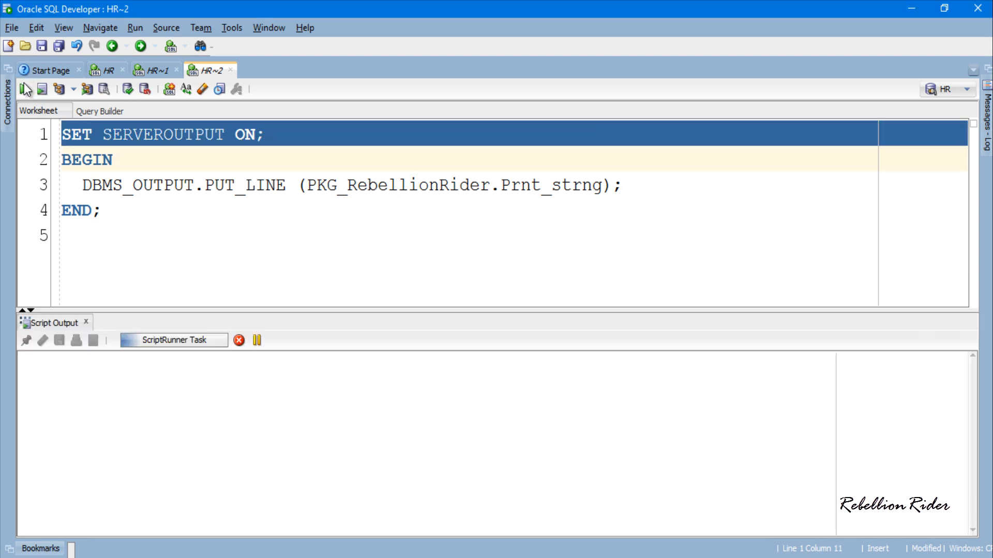
left_click(29, 89)
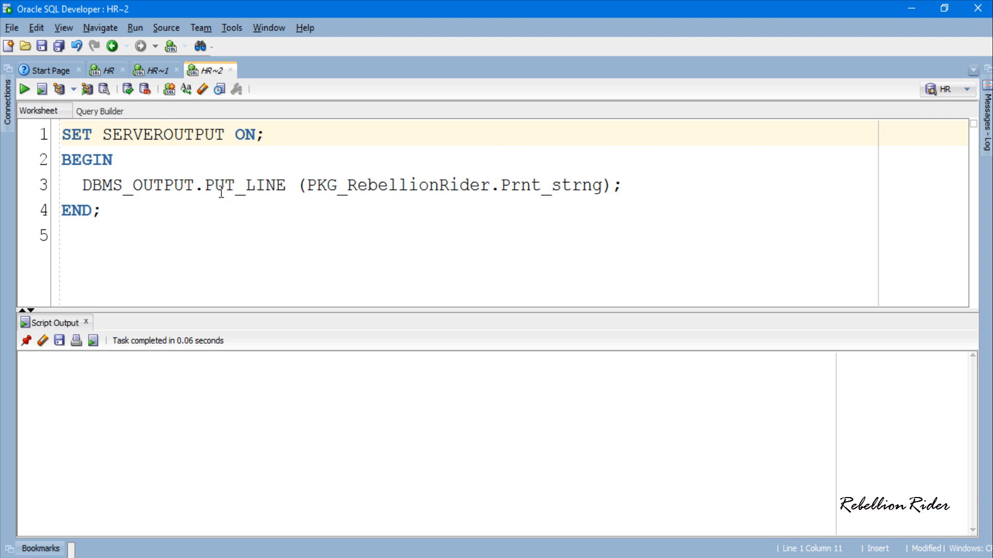
left_click(25, 88)
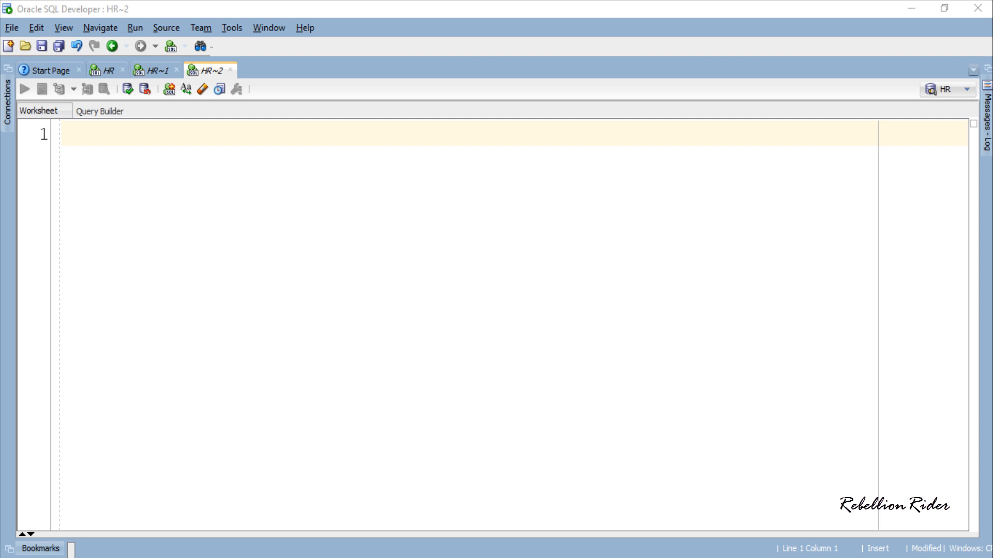
Step: Query the empty new_superheroes table and write a block calling proc_superhero('Black','Panther')
type("SELECT * FROM new")
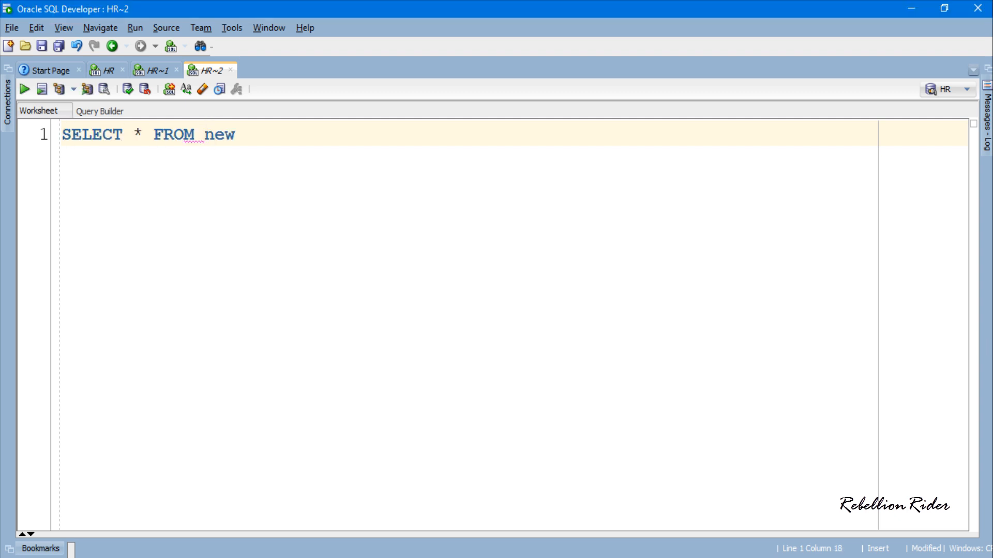
left_click(24, 88)
type("pkg_Rebellio")
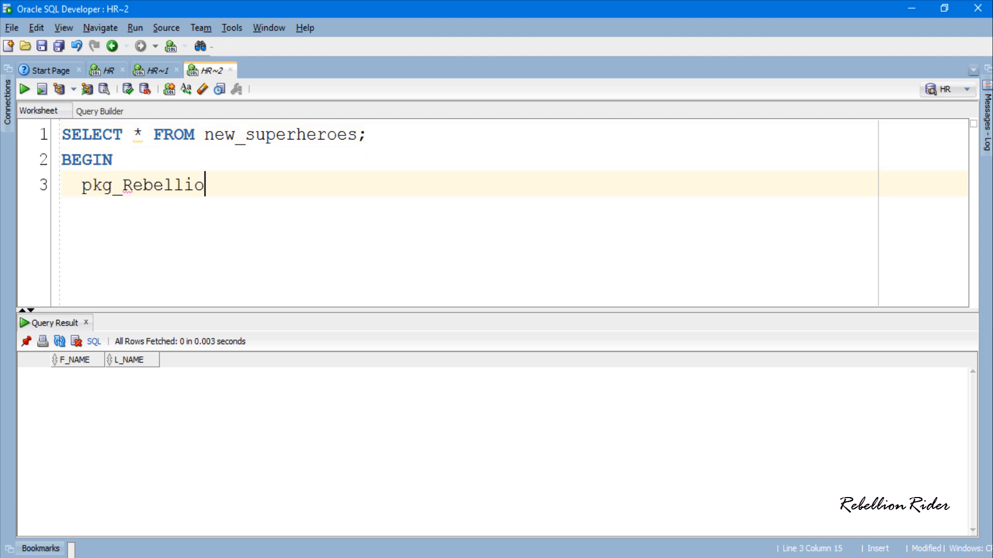
type("nRider.proc_super")
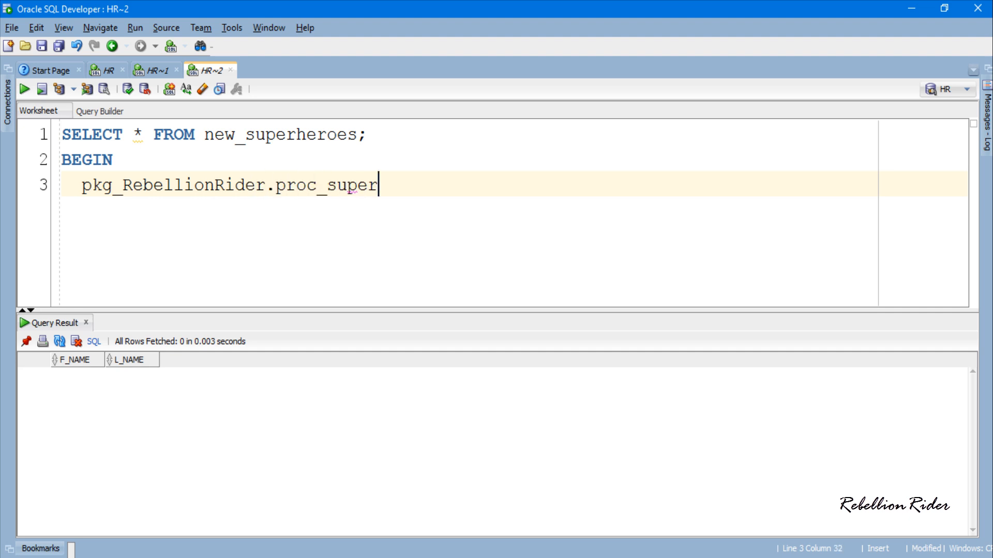
type("hero('Black',")
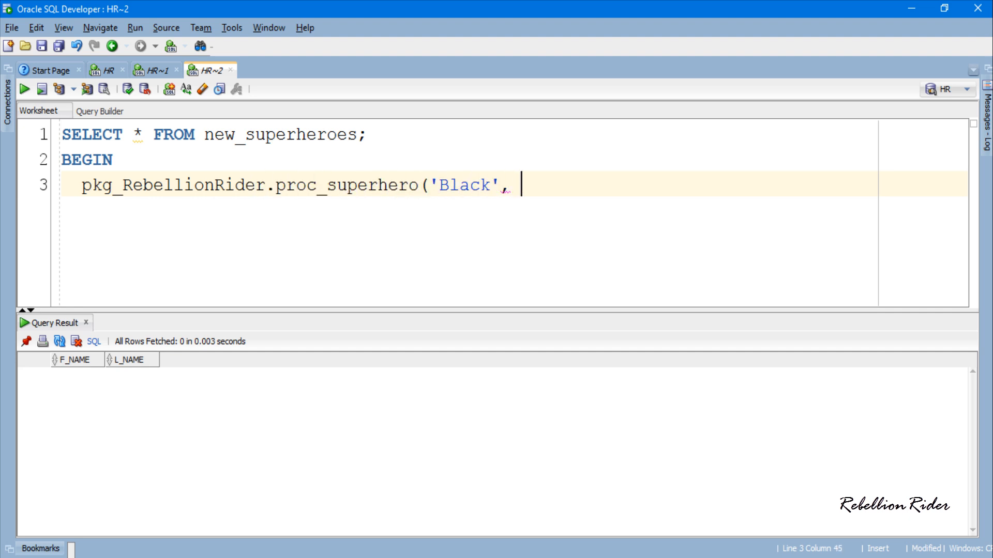
type("'Panther');")
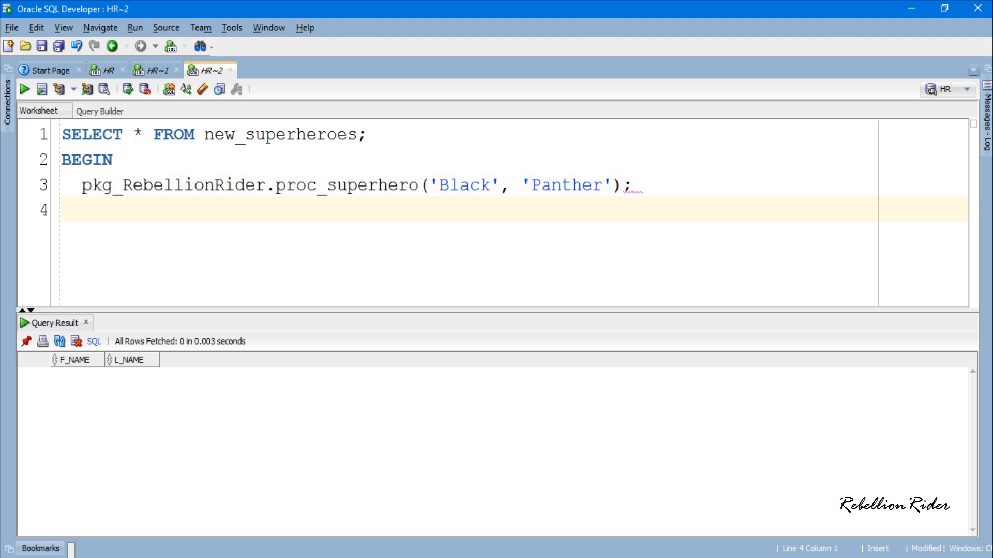
type("END;")
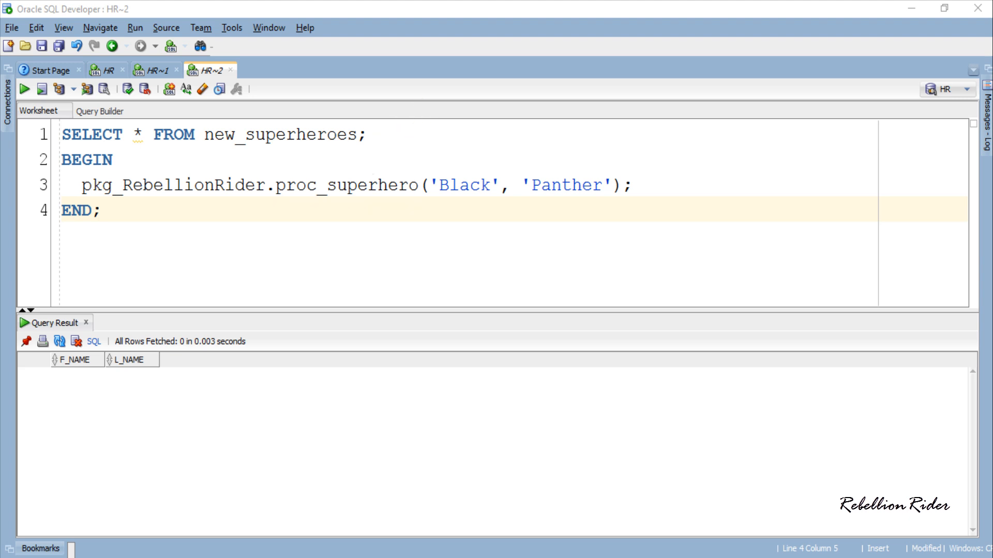
Step: Run the proc_superhero block, then rerun the SELECT to show the Black Panther row
double_click(171, 185)
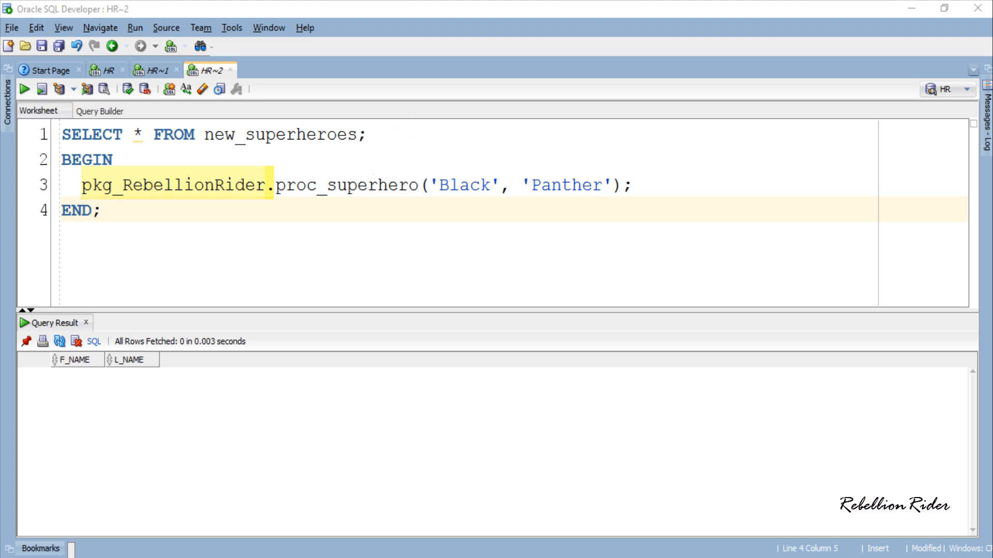
double_click(348, 185)
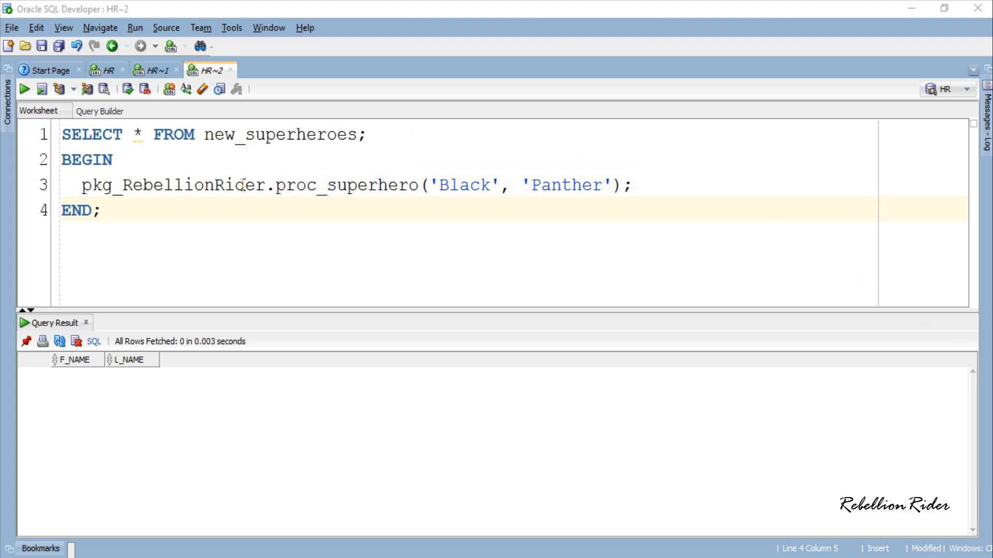
left_click(43, 88)
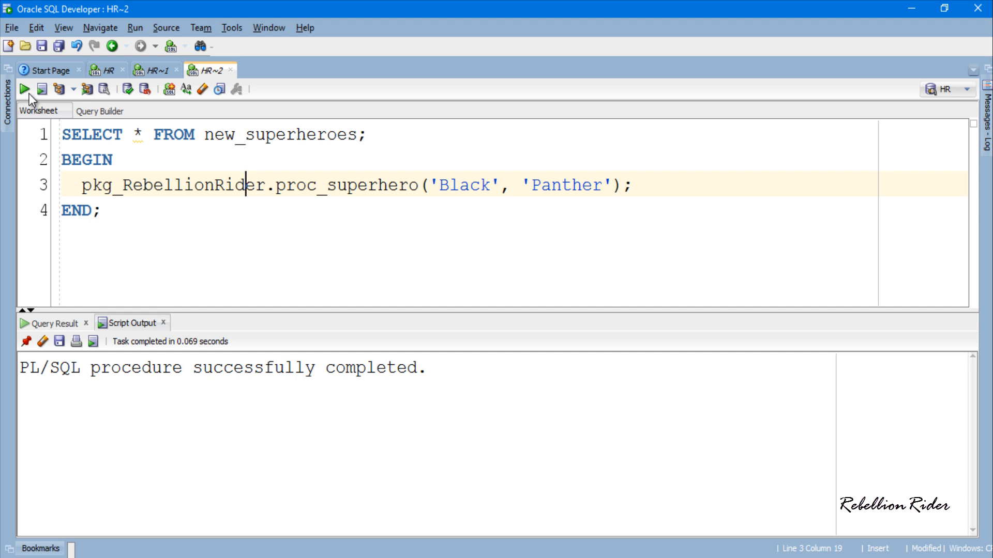
left_click(23, 89)
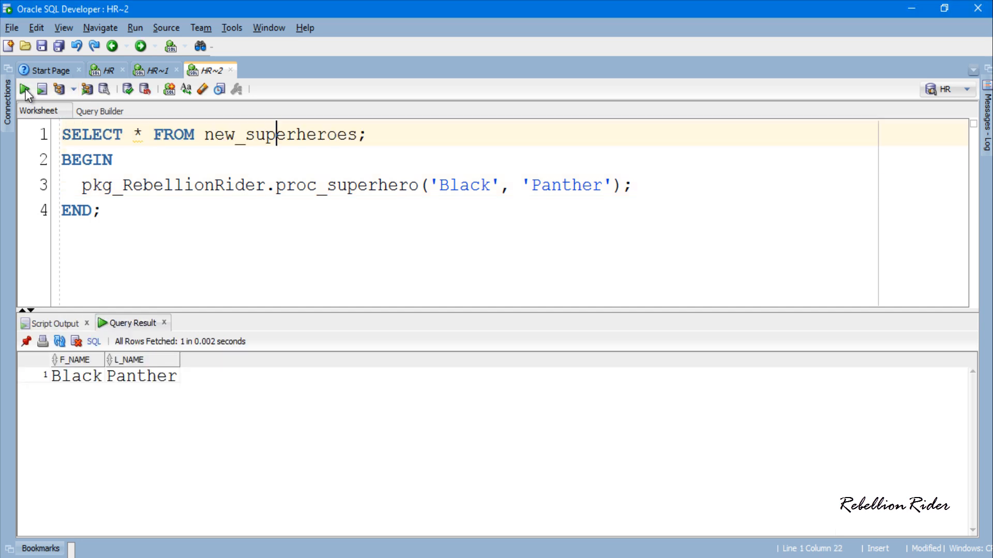